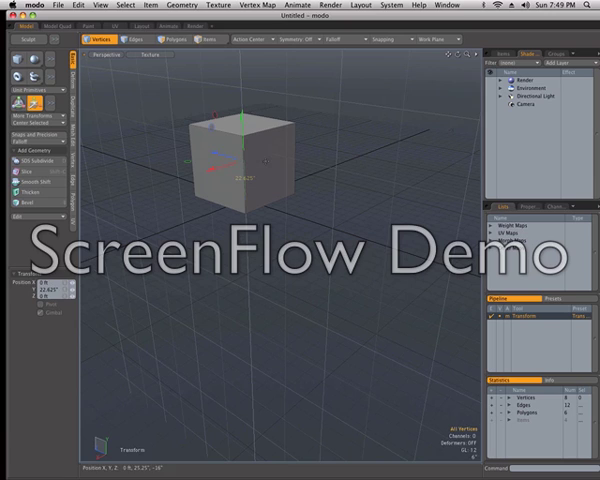
Switch the default cube's selection mode from Vertices to Polygons
{"action": "left_click", "coordinate": [168, 39]}
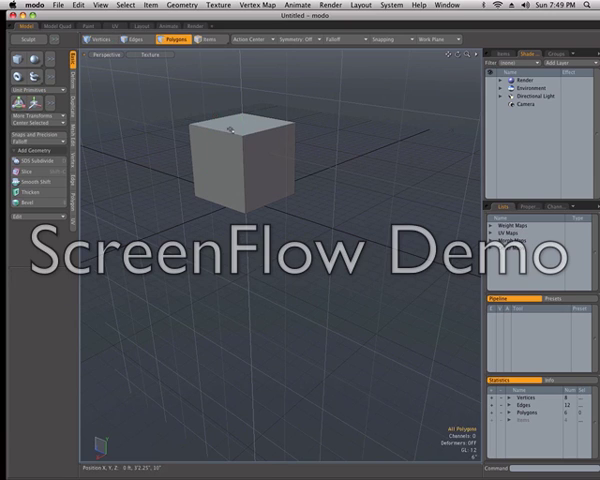
{"action": "left_click", "coordinate": [235, 130]}
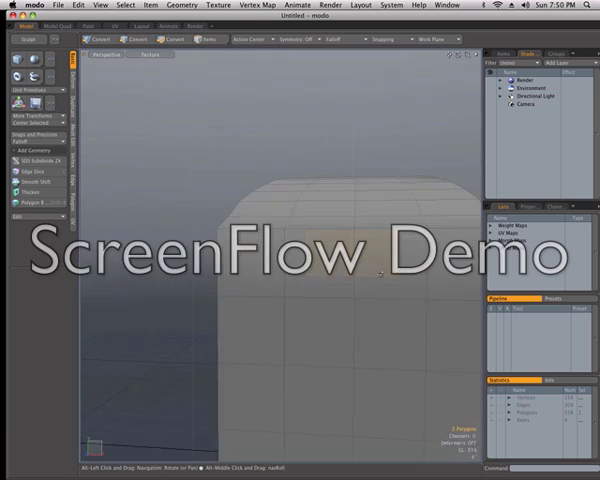
Select polygons on the front of the rounded block
{"action": "left_click", "coordinate": [180, 40]}
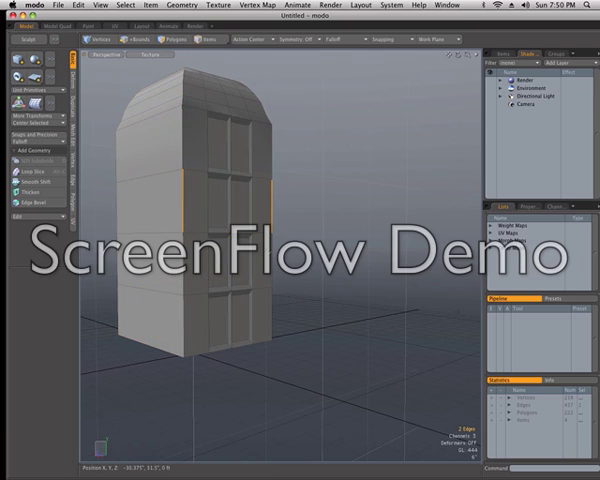
Inset the window polygons and round the tower top with Bevel and Thicken
{"action": "left_click", "coordinate": [130, 39]}
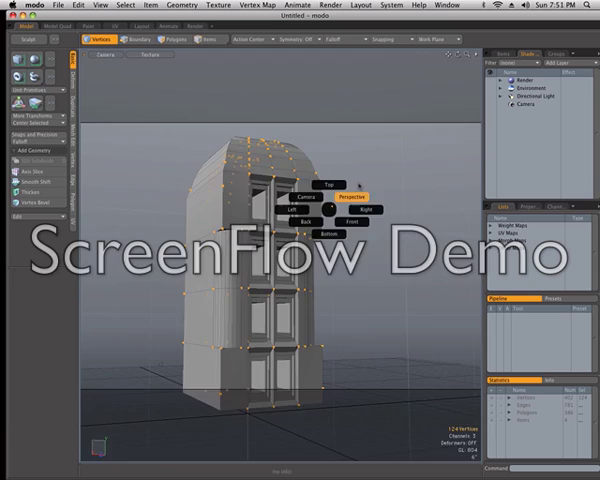
Switch to Items selection mode and select the Cube item
{"action": "left_click", "coordinate": [362, 184]}
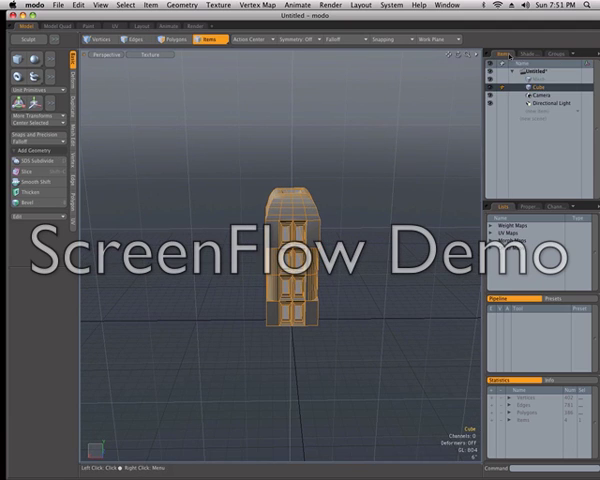
{"action": "right_click", "coordinate": [530, 95]}
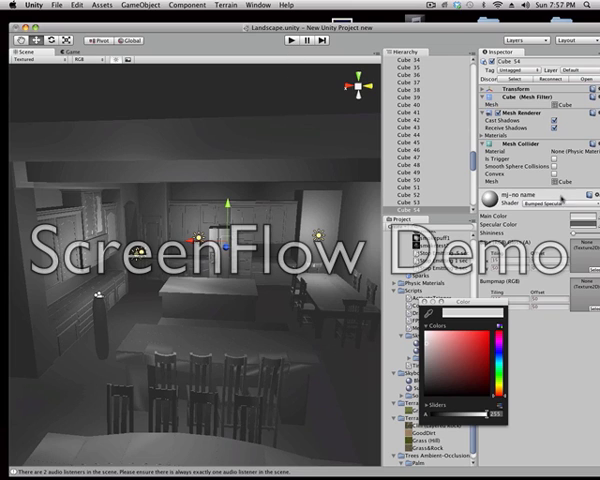
Set the kitchen material's Main Color to deep red in the Color picker
{"action": "left_click", "coordinate": [482, 345]}
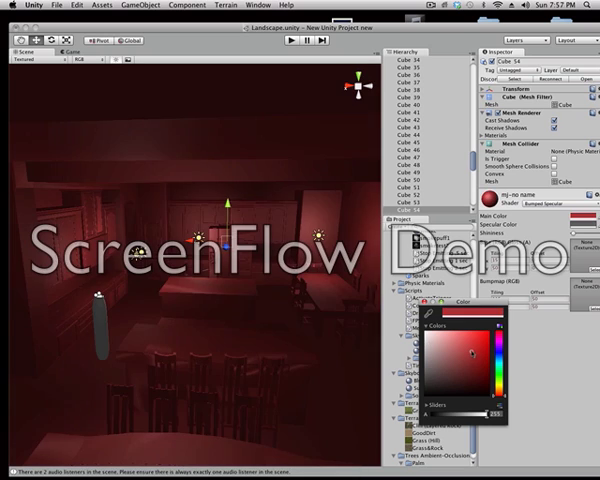